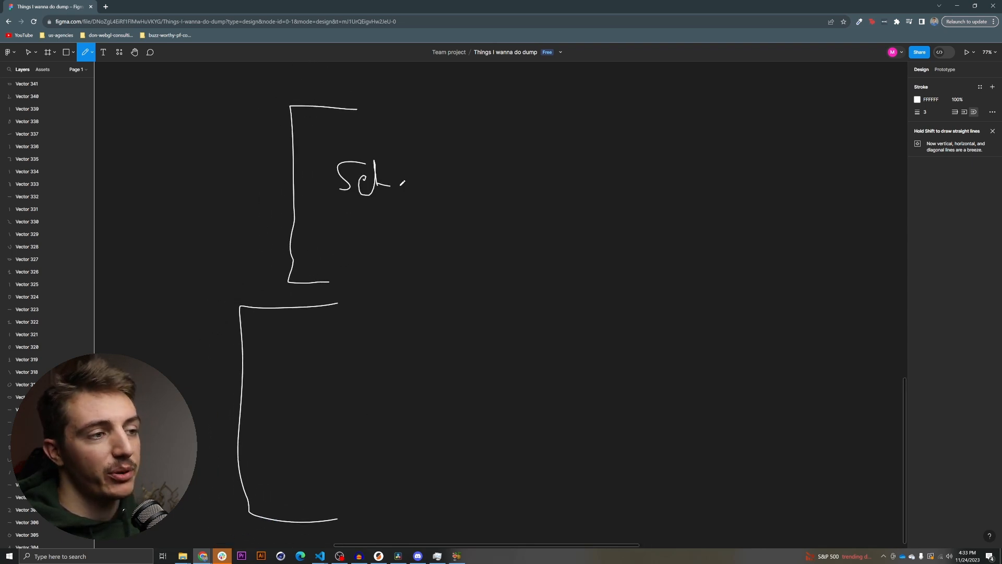
Finish the 'setup' label, then draw a small bracket, arrow and box inside the loop bracket
{"action": "left_click_drag", "start_coordinate": [406, 182], "coordinate": [457, 214]}
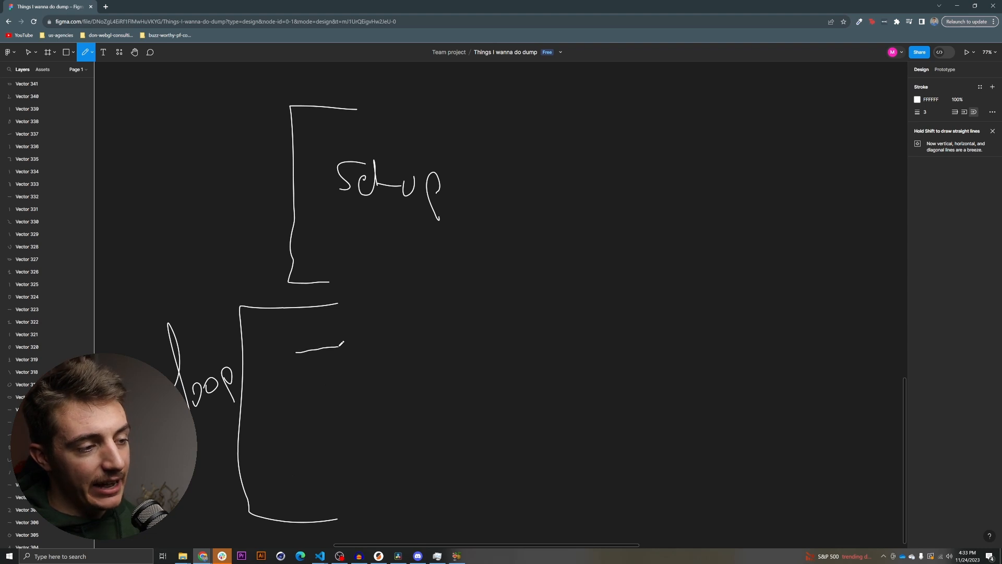
{"action": "left_click_drag", "start_coordinate": [297, 348], "coordinate": [329, 399]}
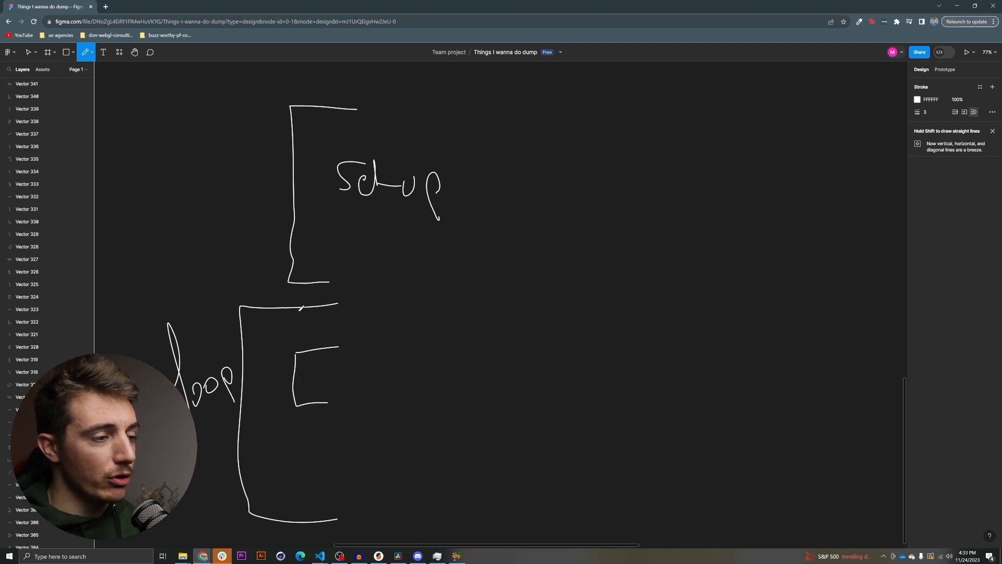
{"action": "left_click_drag", "start_coordinate": [303, 307], "coordinate": [291, 348]}
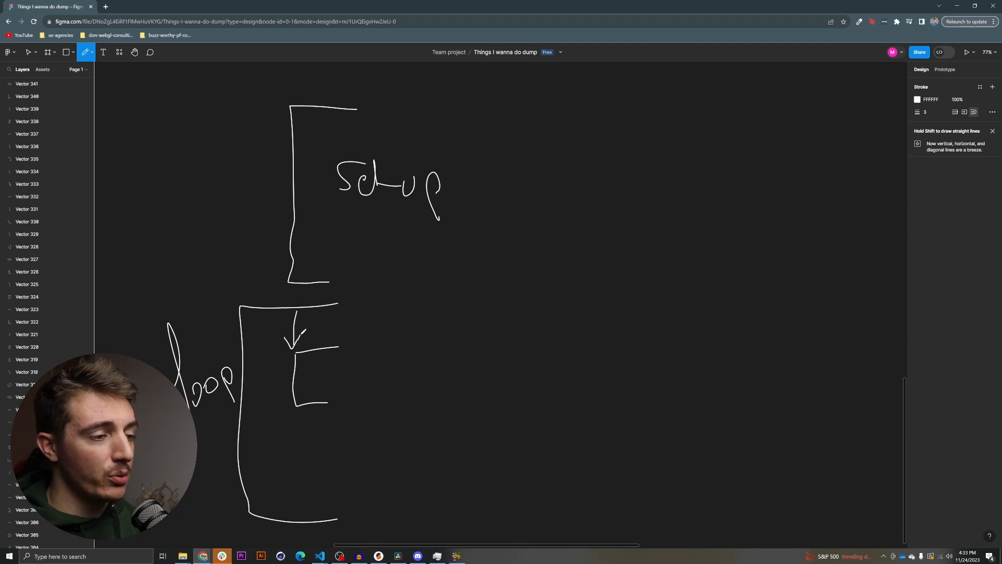
{"action": "left_click_drag", "start_coordinate": [319, 358], "coordinate": [332, 396]}
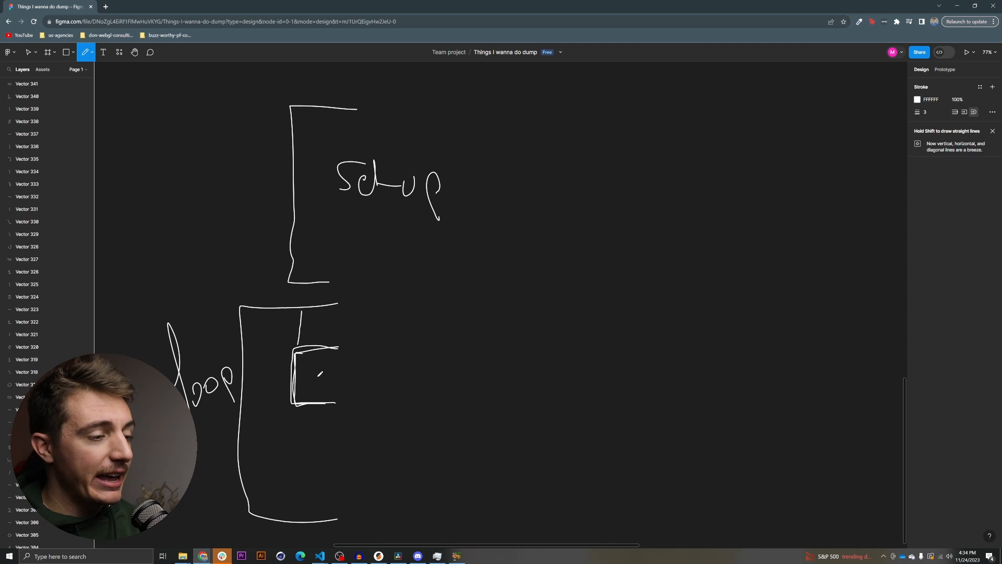
Draw an arrow from the box to a chip, sketch the robot, and add a second small bracket
{"action": "left_click_drag", "start_coordinate": [319, 374], "coordinate": [402, 374]}
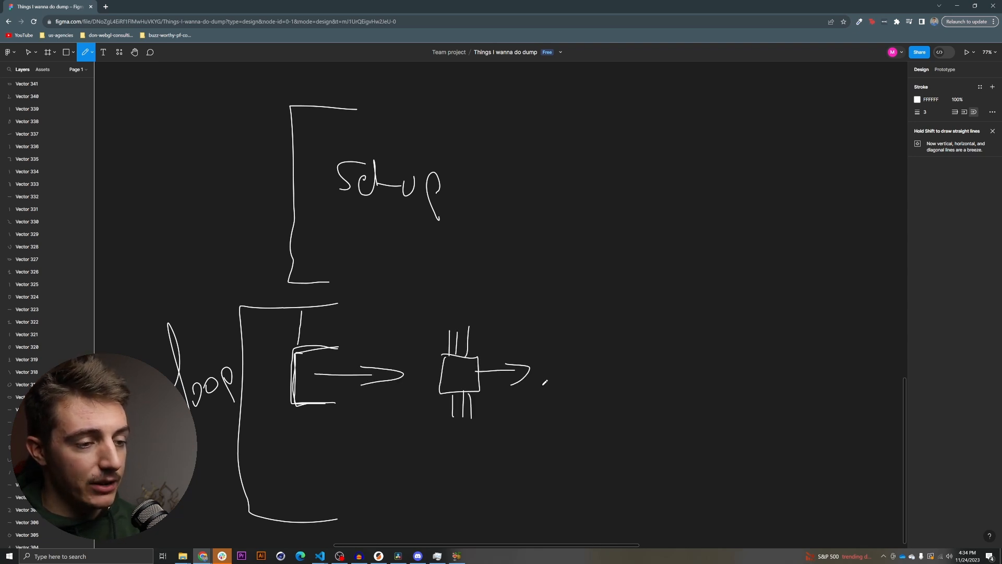
{"action": "left_click_drag", "start_coordinate": [572, 368], "coordinate": [588, 355]}
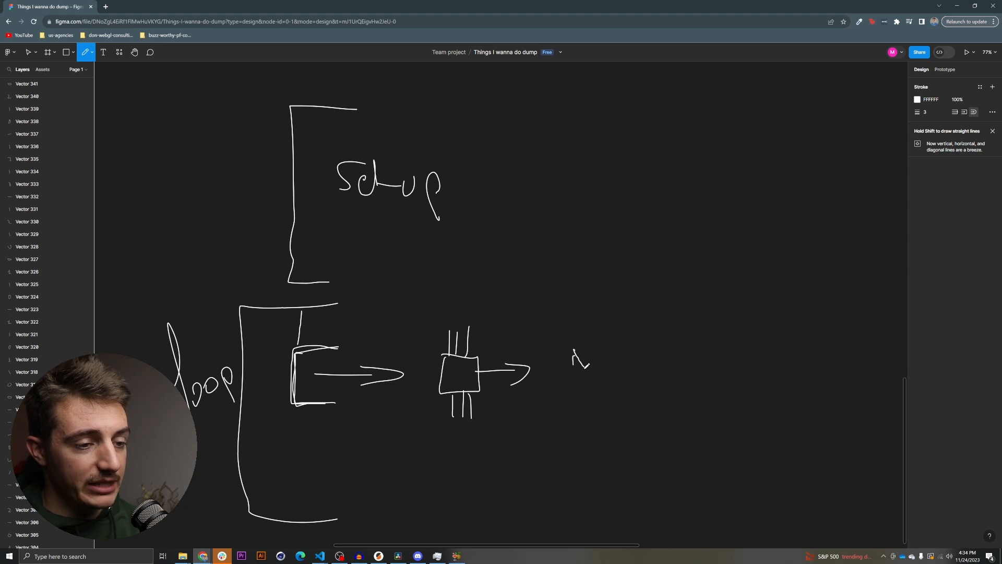
{"action": "left_click_drag", "start_coordinate": [572, 355], "coordinate": [585, 371]}
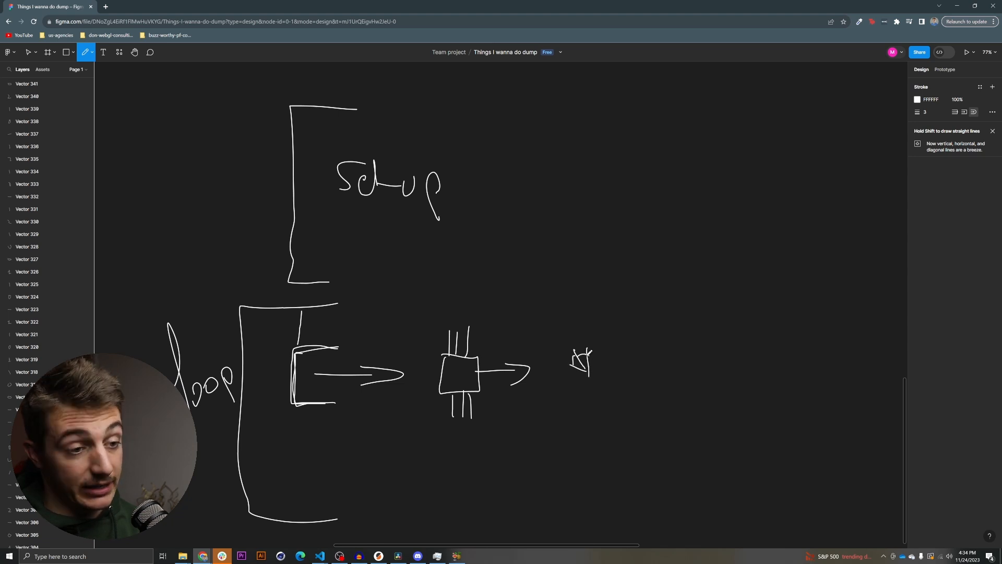
{"action": "left_click_drag", "start_coordinate": [572, 358], "coordinate": [626, 374]}
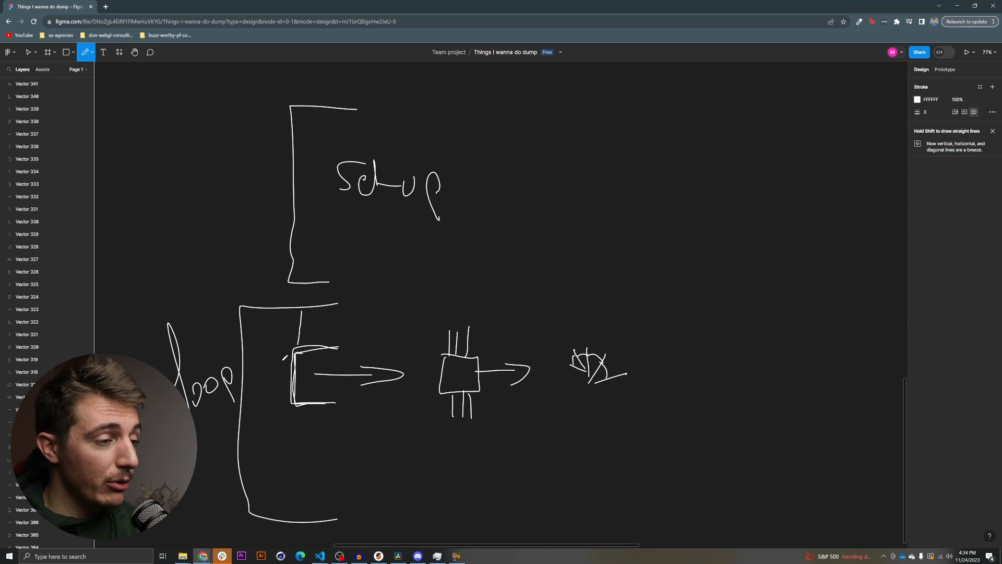
{"action": "left_click_drag", "start_coordinate": [284, 357], "coordinate": [275, 383]}
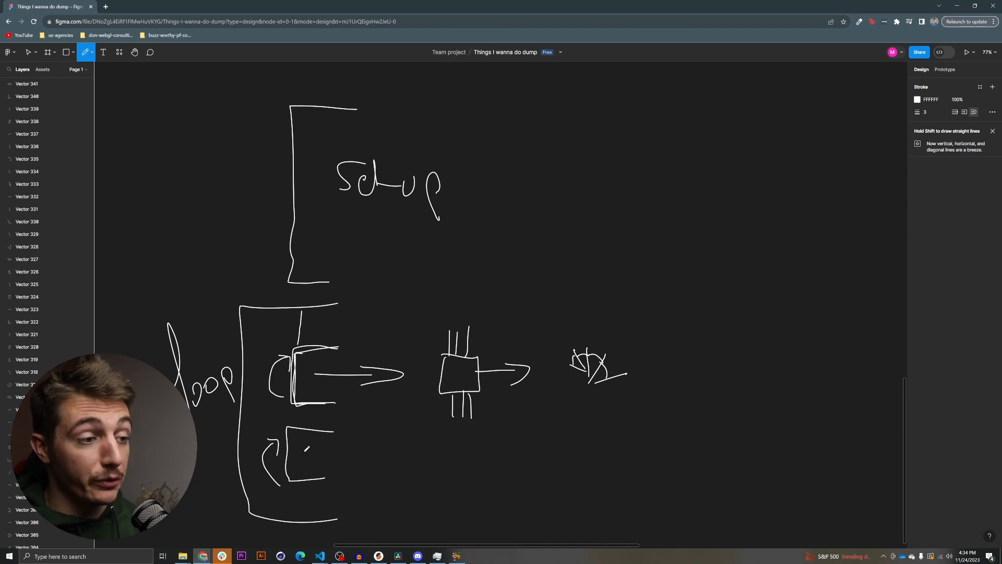
Sketch a second chip on the lower row and add strokes inside the loop block
{"action": "left_click_drag", "start_coordinate": [441, 434], "coordinate": [486, 467]}
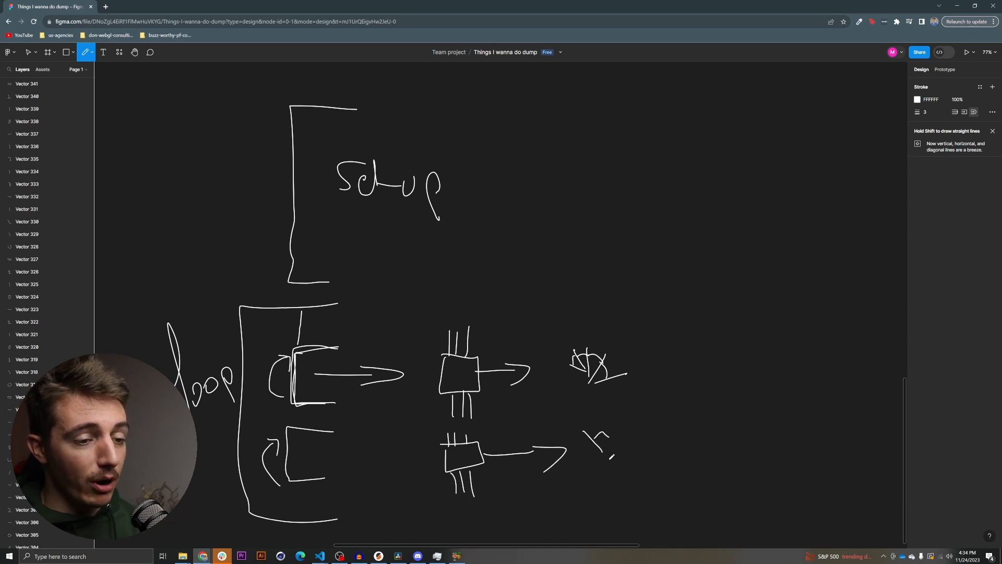
{"action": "left_click", "coordinate": [29, 52]}
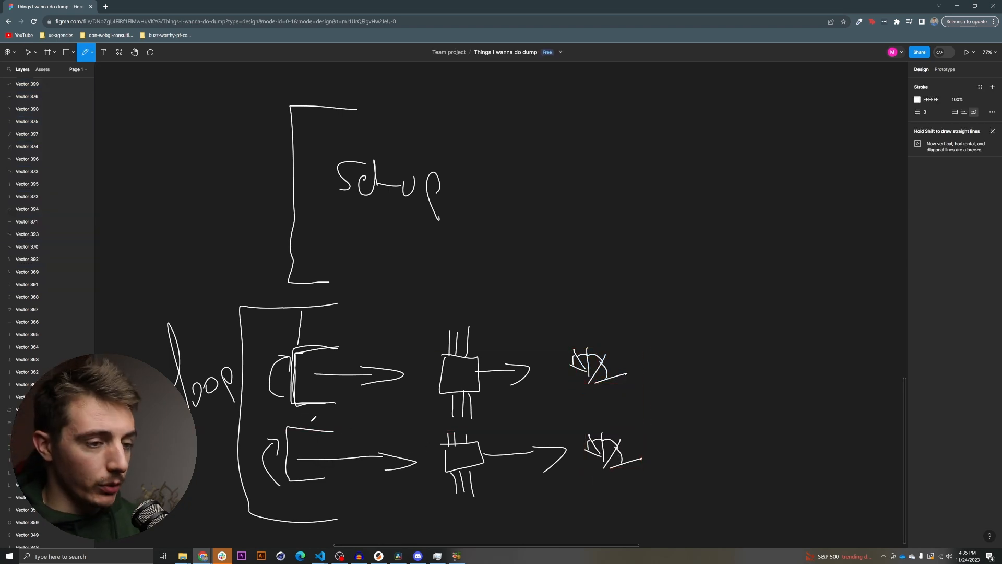
{"action": "left_click_drag", "start_coordinate": [658, 345], "coordinate": [751, 339]}
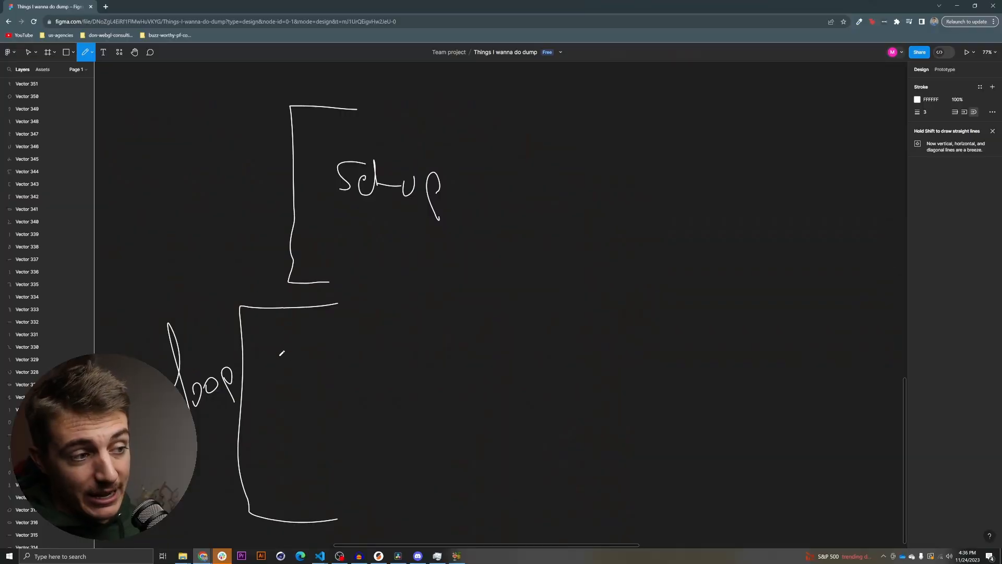
{"action": "left_click_drag", "start_coordinate": [280, 358], "coordinate": [432, 361]}
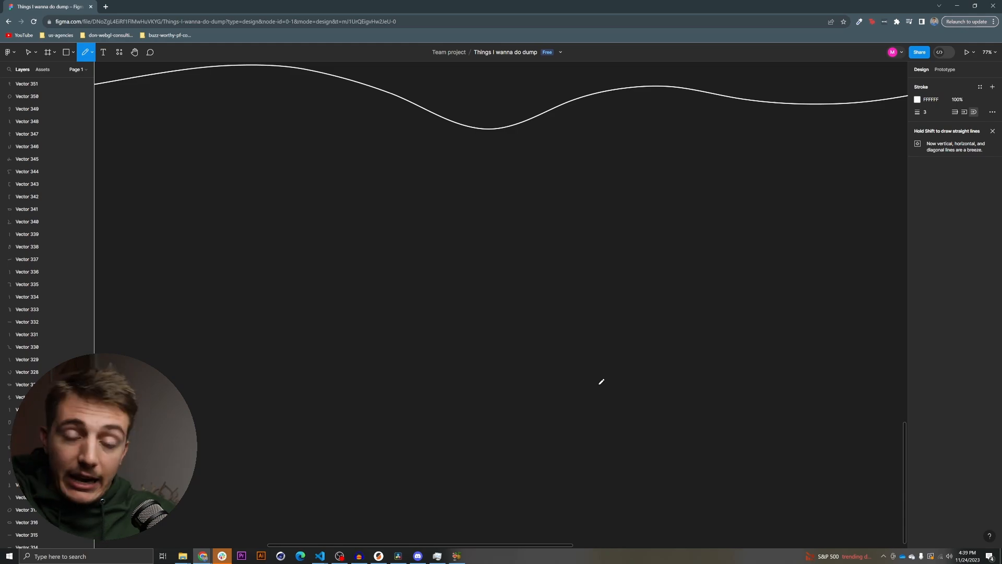
{"action": "mouse_move", "coordinate": [320, 265]}
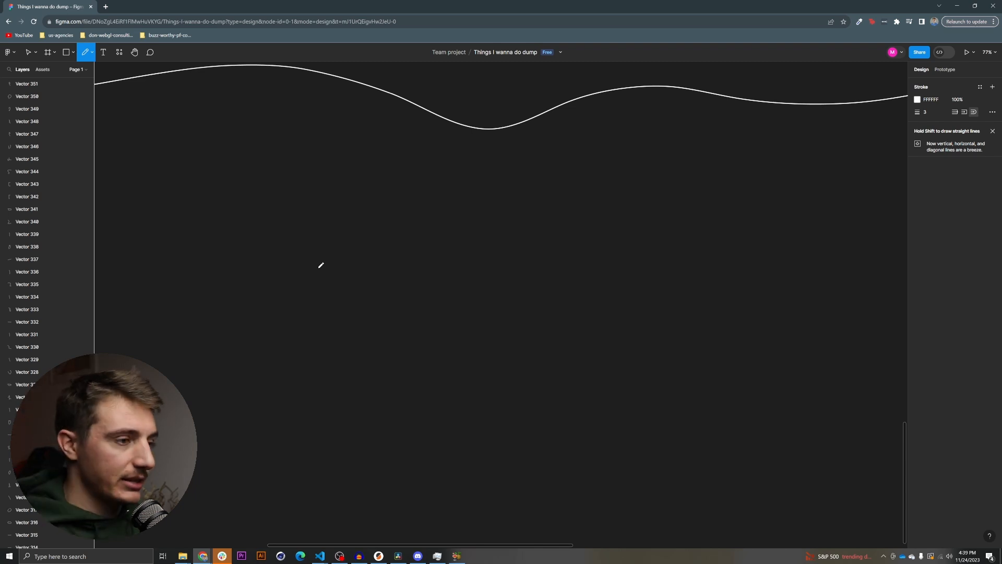
Sketch the laptop and hardware, then draw arrows linking laptop, ESP and robot
{"action": "left_click_drag", "start_coordinate": [296, 205], "coordinate": [395, 318]}
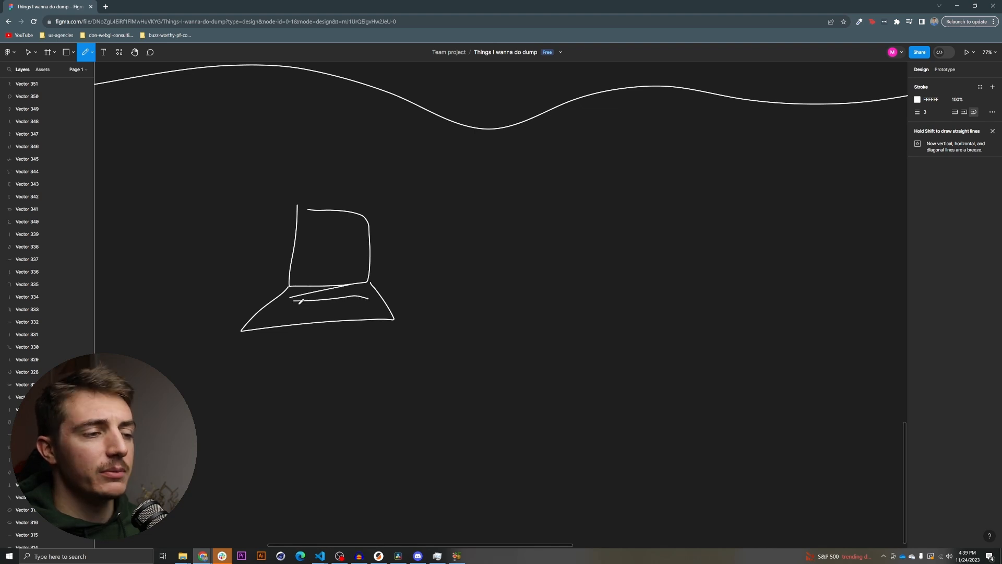
{"action": "left_click_drag", "start_coordinate": [595, 243], "coordinate": [758, 329]}
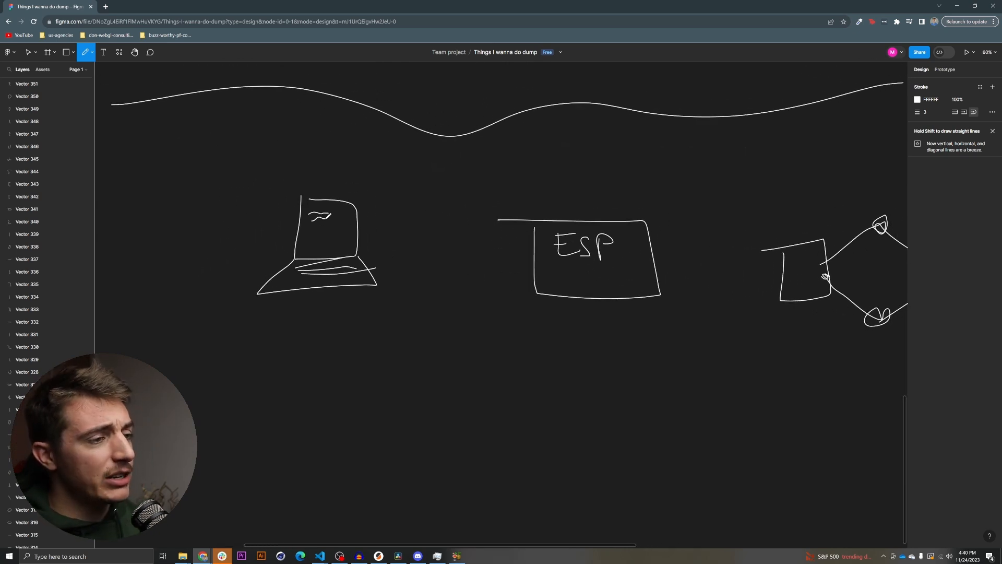
{"action": "left_click_drag", "start_coordinate": [313, 211], "coordinate": [342, 243]}
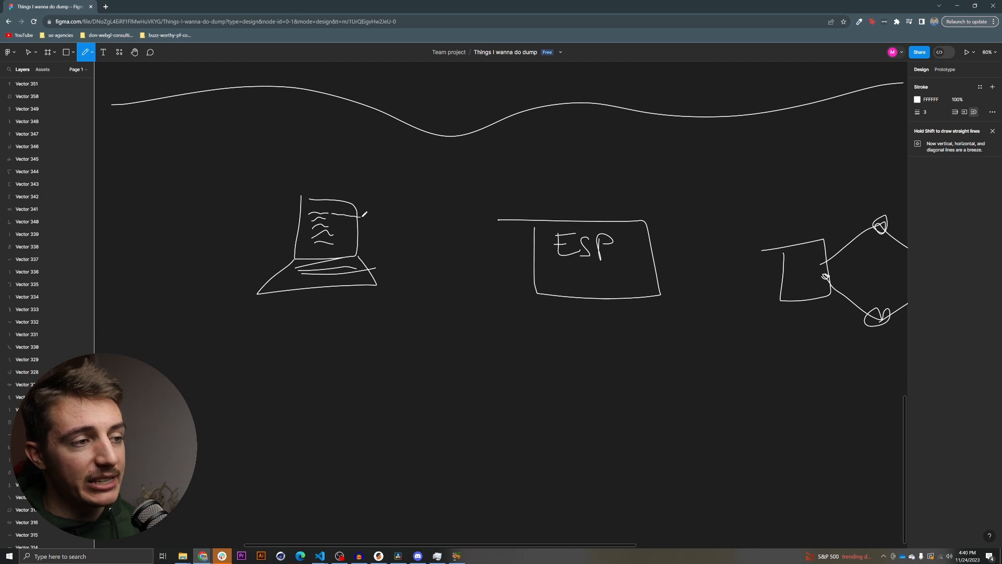
{"action": "left_click_drag", "start_coordinate": [364, 217], "coordinate": [533, 239]}
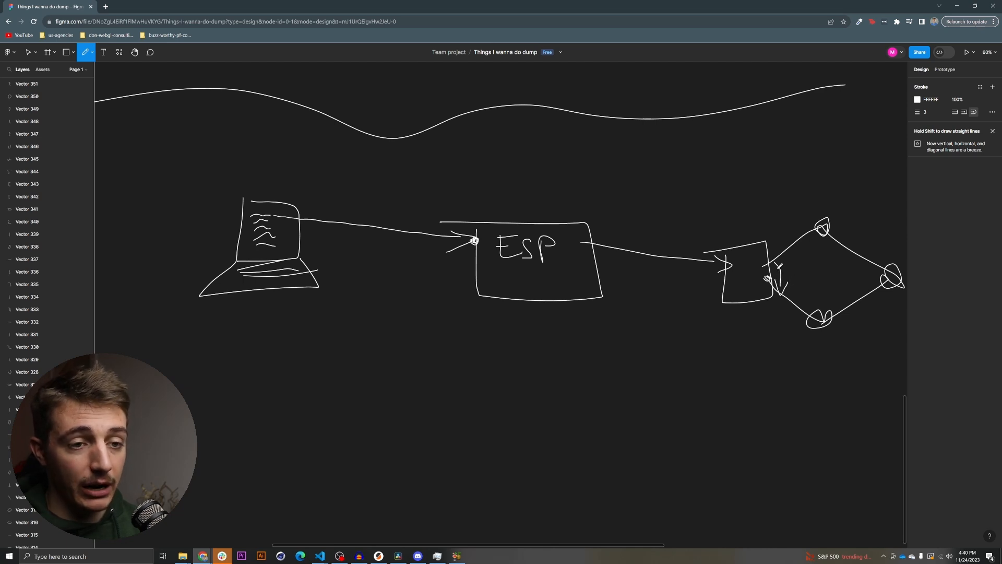
Add final strokes to the right side of the laptop-ESP-robot diagram
{"action": "left_click_drag", "start_coordinate": [773, 265], "coordinate": [792, 281]}
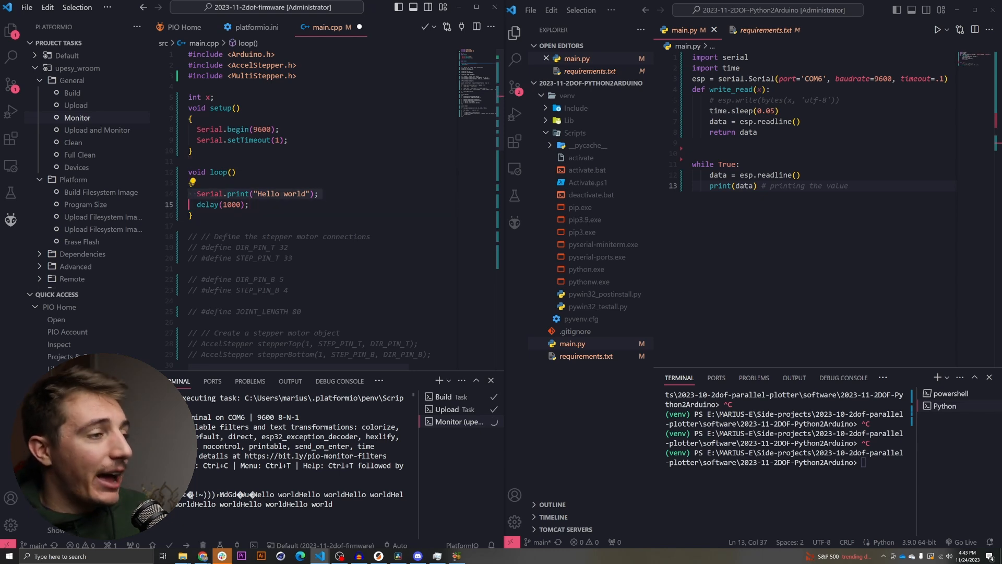
Run main.py to print b'Hello world' from the ESP32, then stop it with Ctrl+C
{"action": "left_click", "coordinate": [250, 204]}
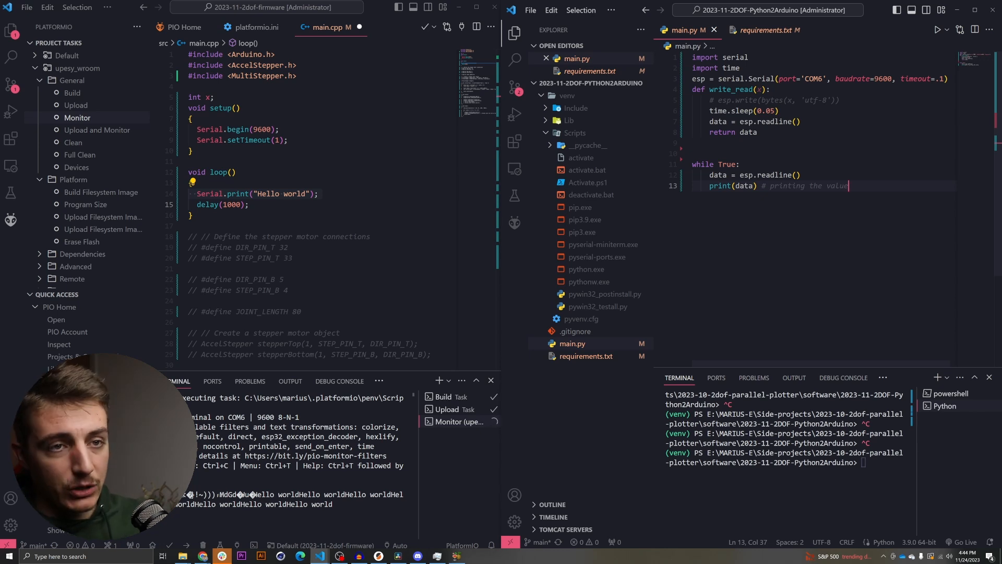
{"action": "double_click", "coordinate": [812, 78]}
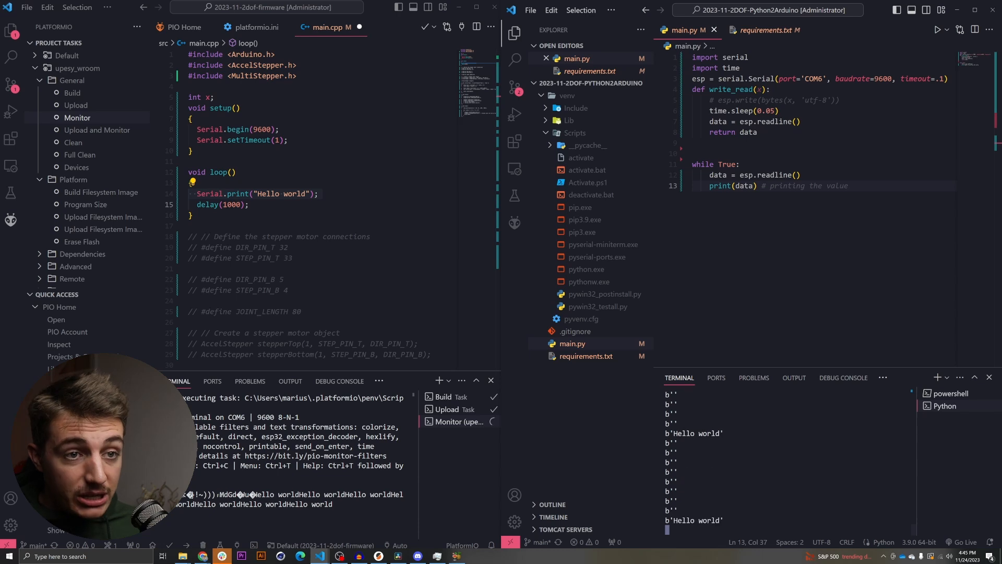
{"action": "key", "text": "ctrl+c"}
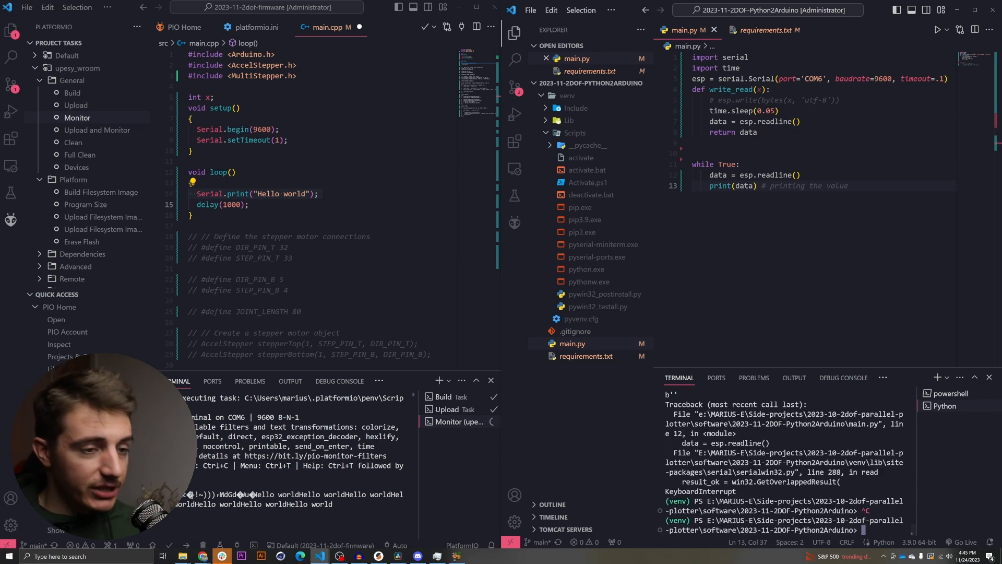